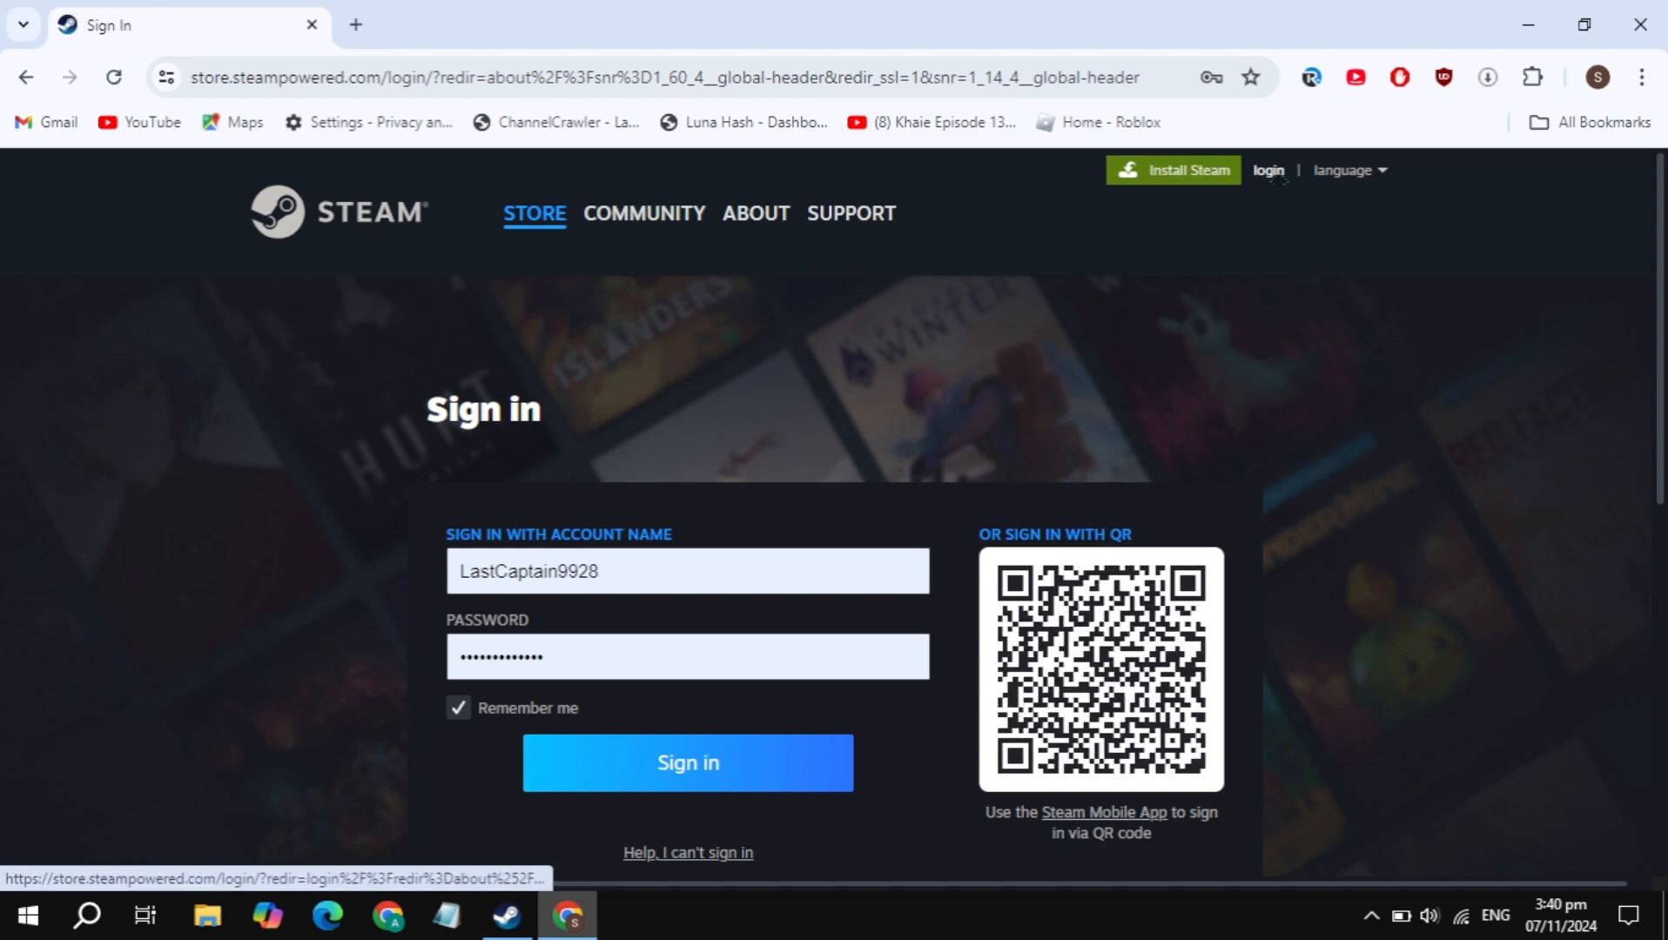
Step: Bring up the saved sign-in suggestions in the account name field, then head to Steam's About page
{"action": "left_click", "coordinate": [688, 571]}
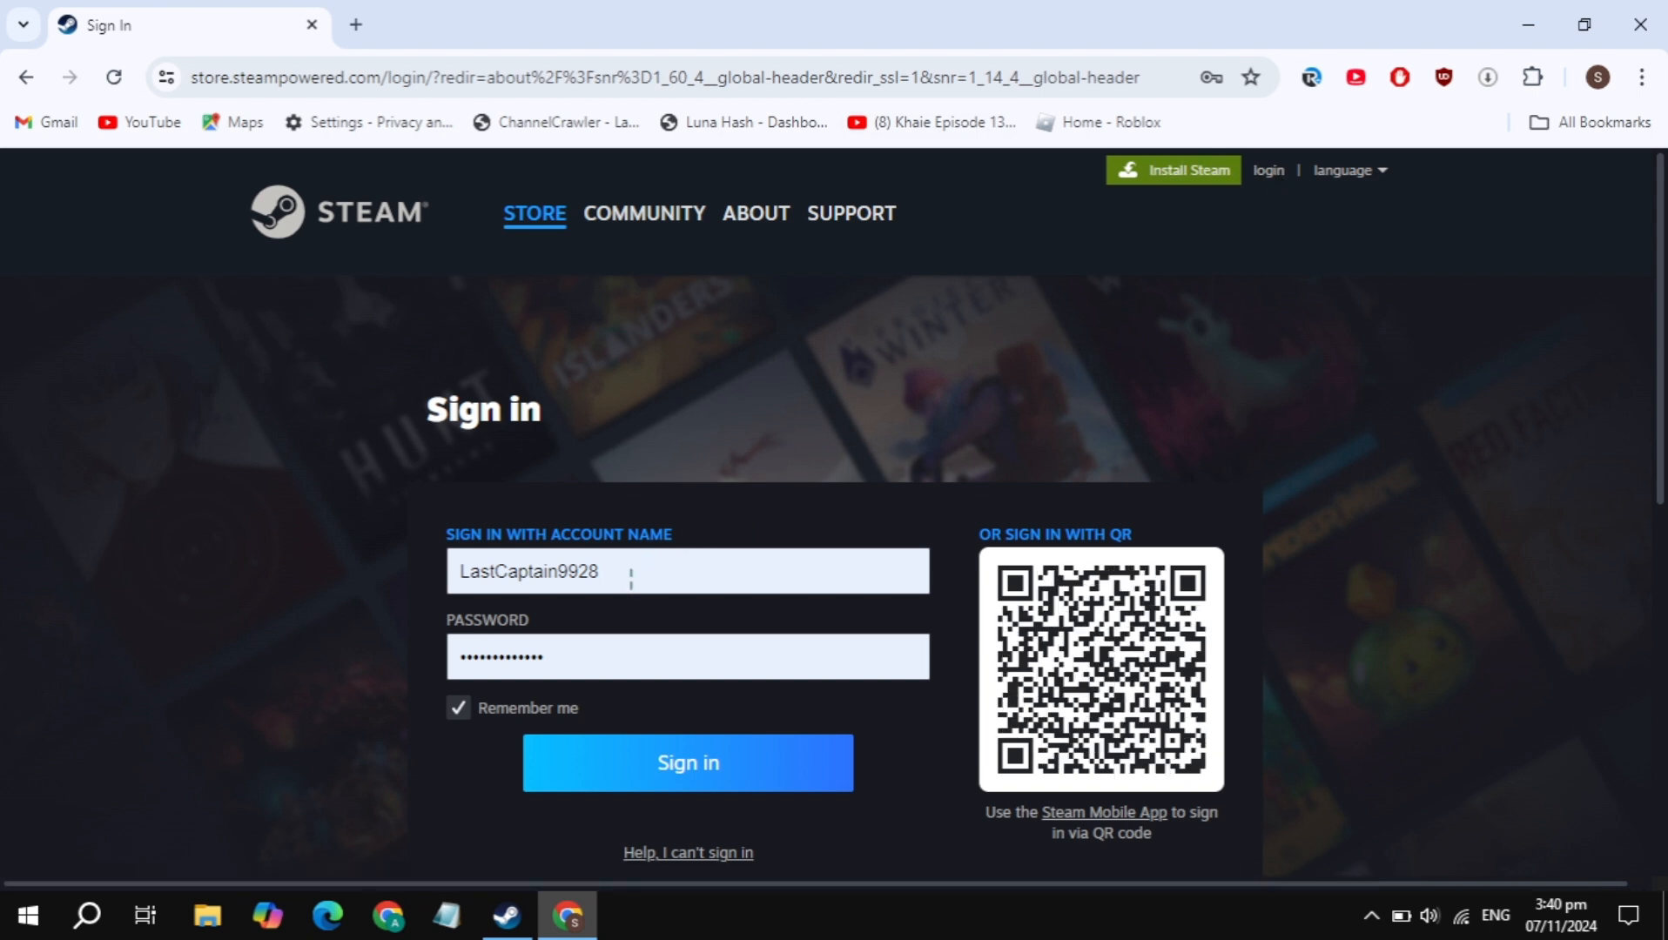
{"action": "left_click", "coordinate": [686, 570]}
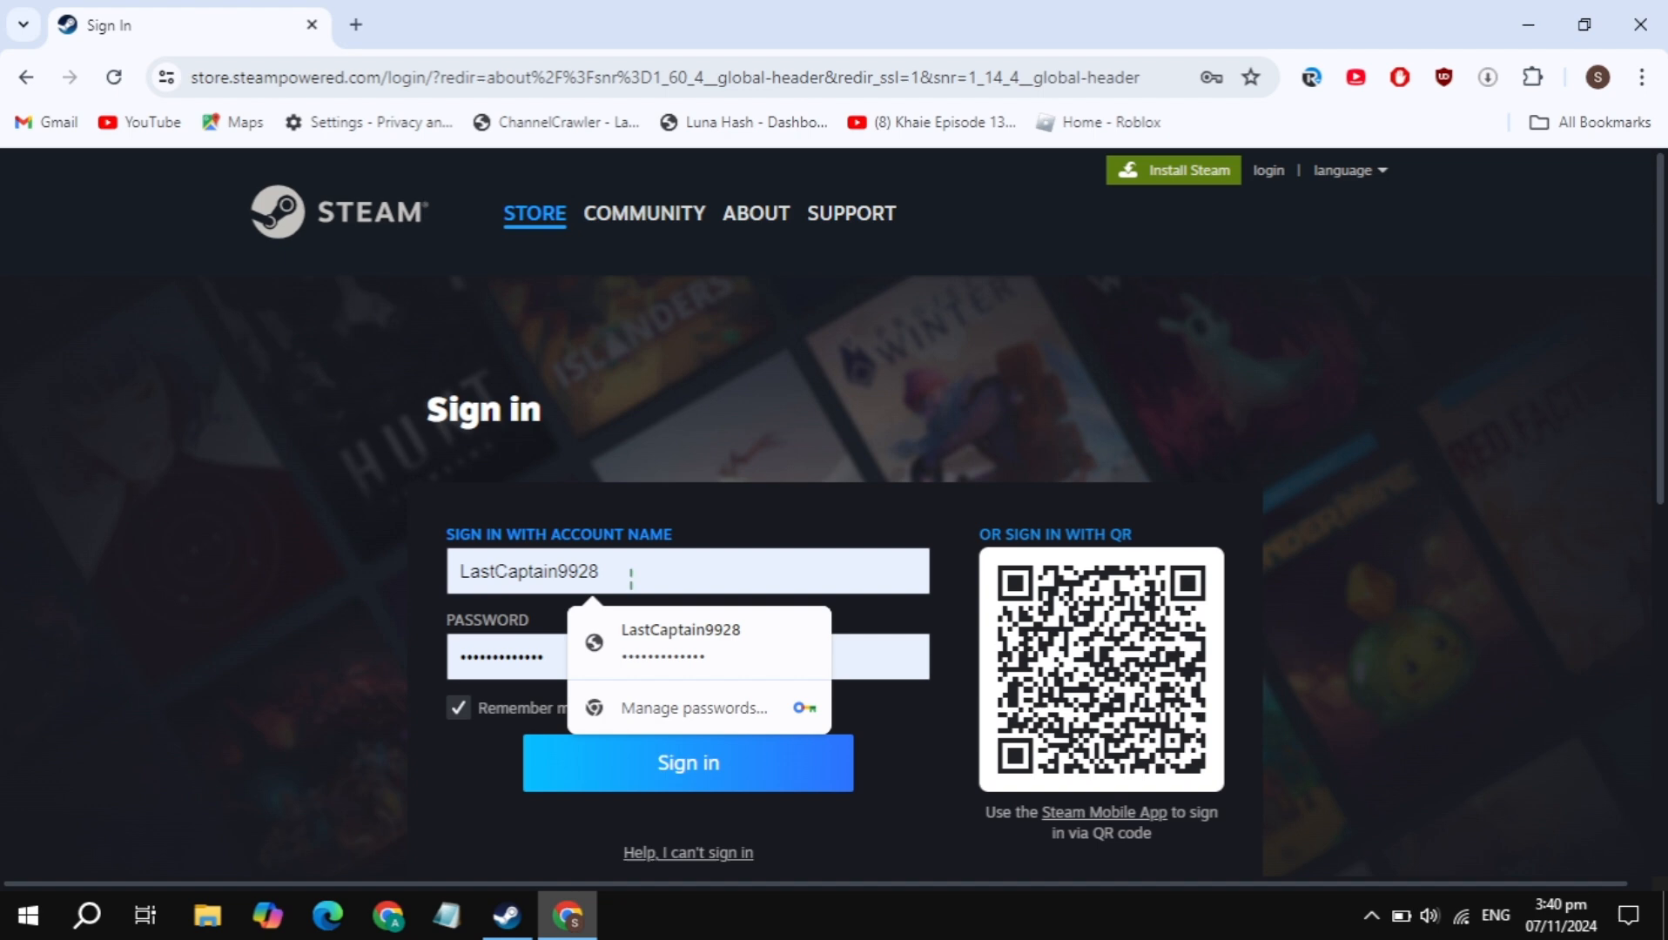
{"action": "scroll", "scroll_direction": "down", "scroll_amount": 3}
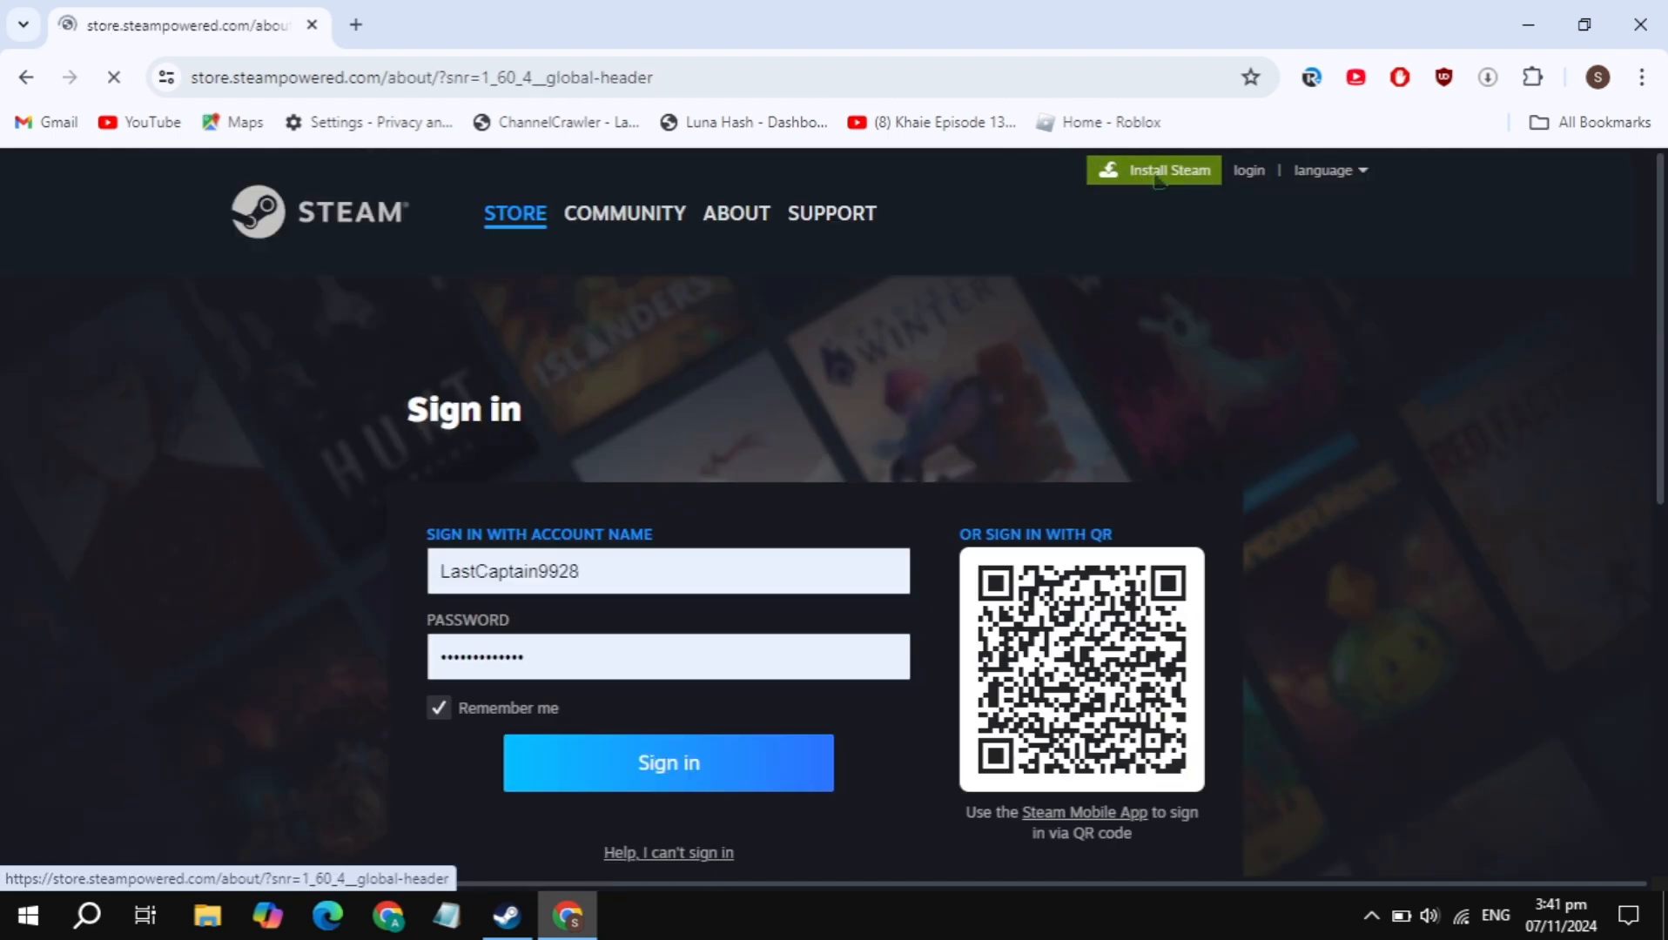
Step: Let the Steam About page finish loading, then switch to the Steam desktop client
{"action": "left_click", "coordinate": [736, 214]}
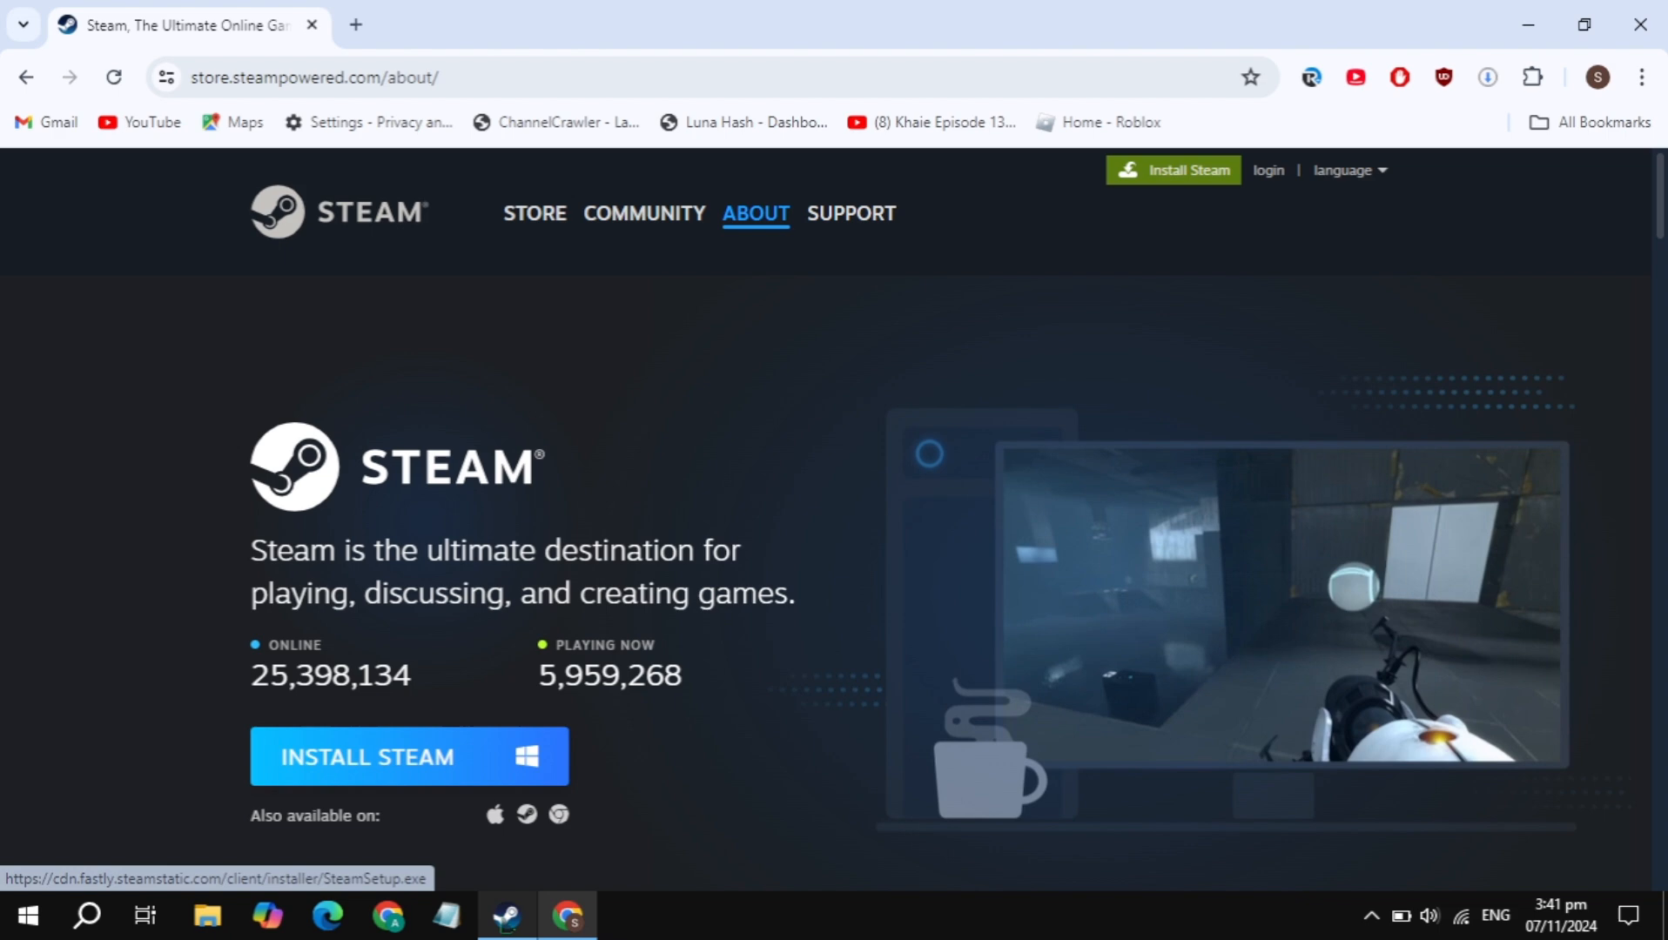
{"action": "left_click", "coordinate": [507, 914]}
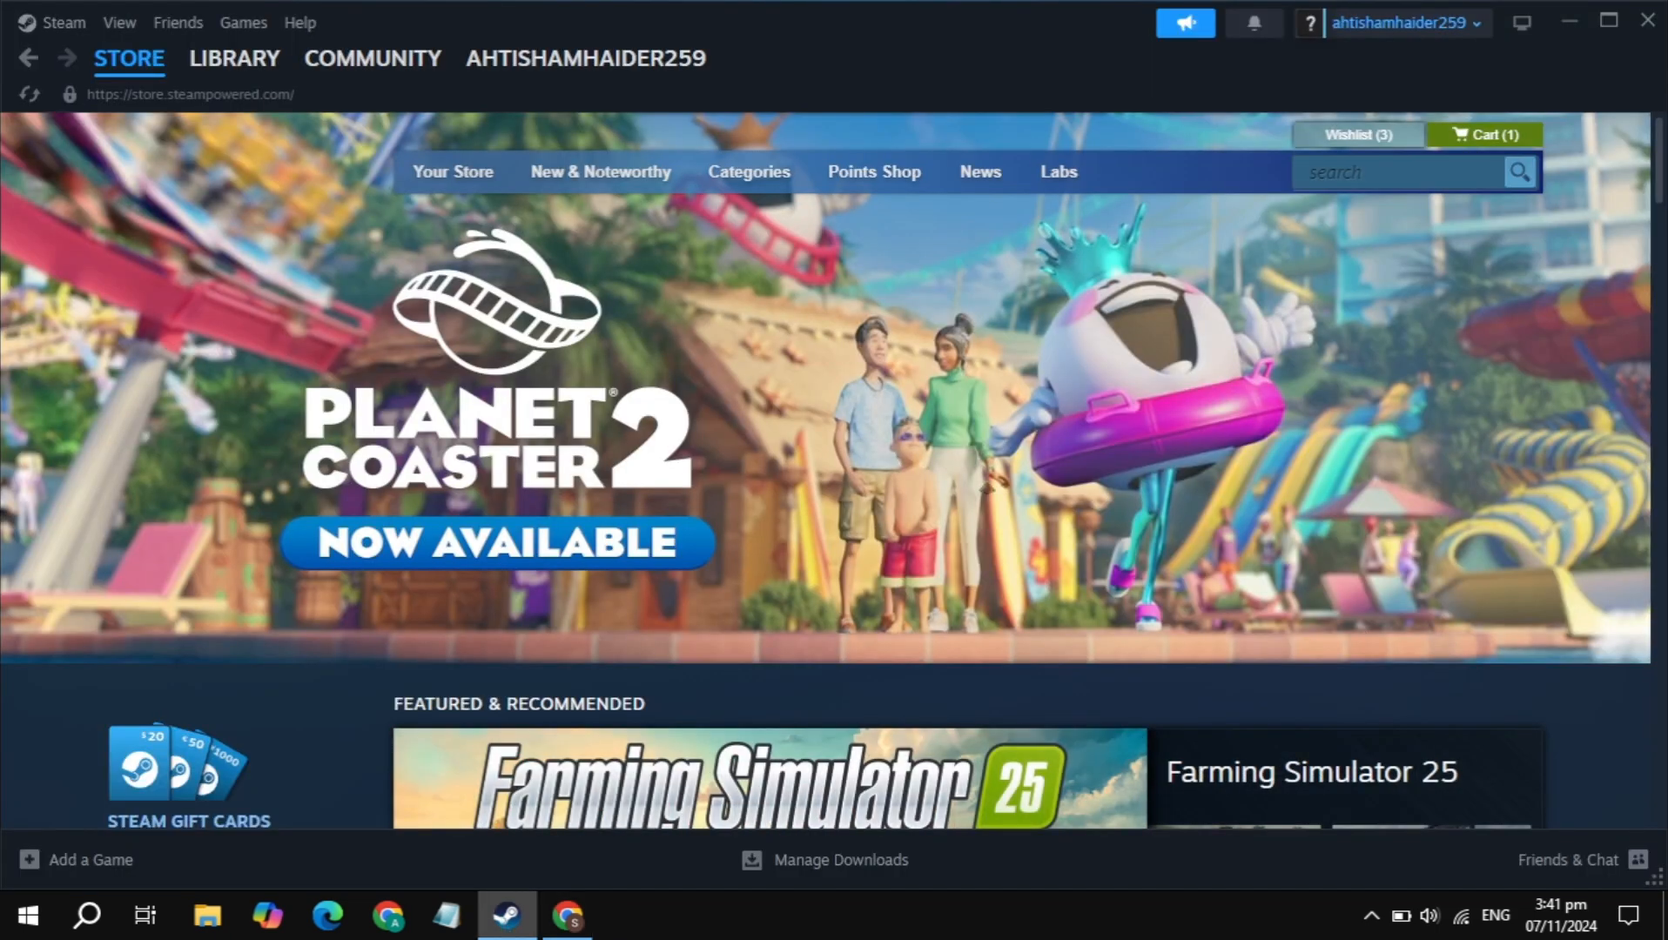
Step: Search the store for "farming" and pick Farming Simulator 25 from the suggestions
{"action": "left_click", "coordinate": [1404, 173]}
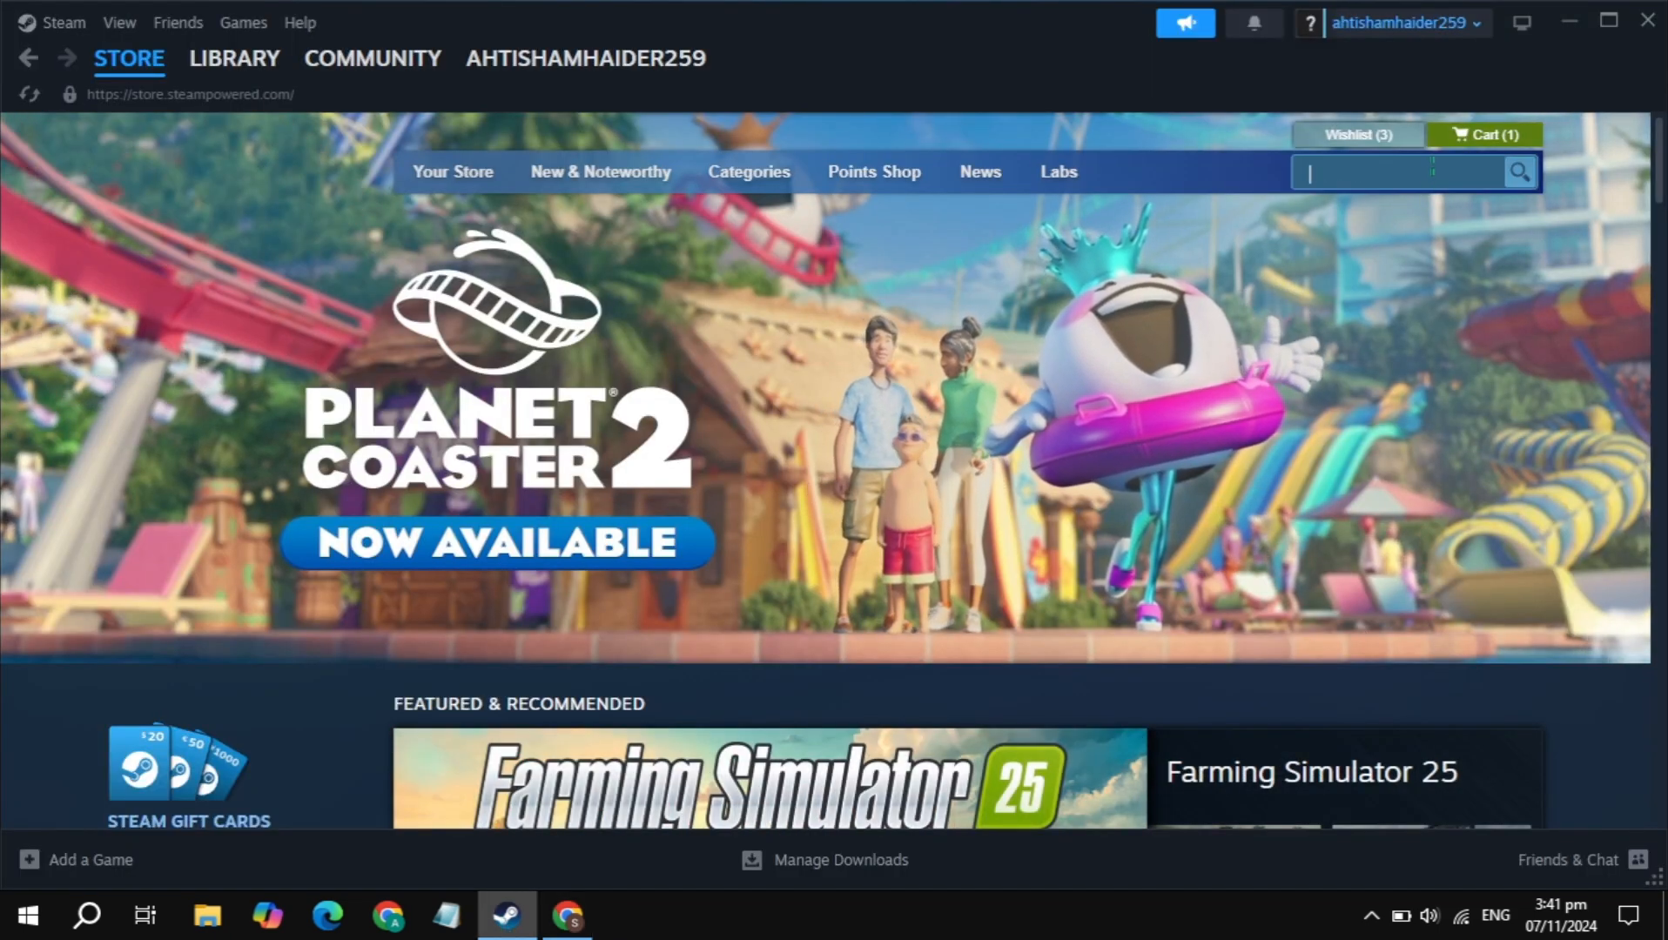
{"action": "type", "text": "farming"}
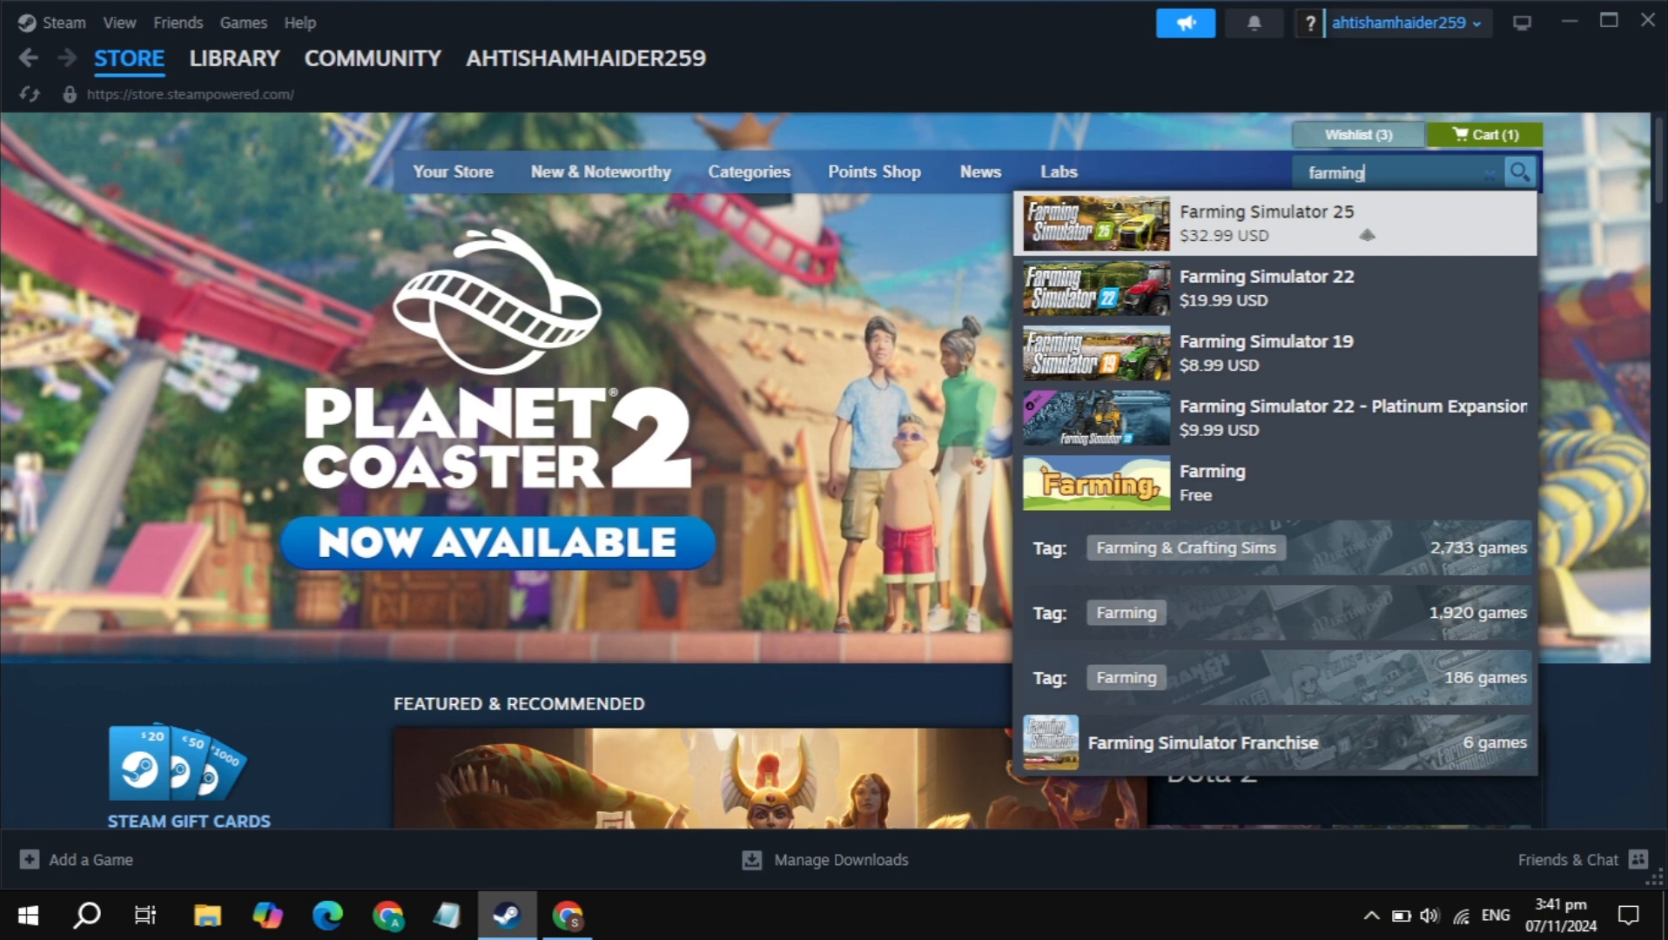
{"action": "left_click", "coordinate": [1265, 224]}
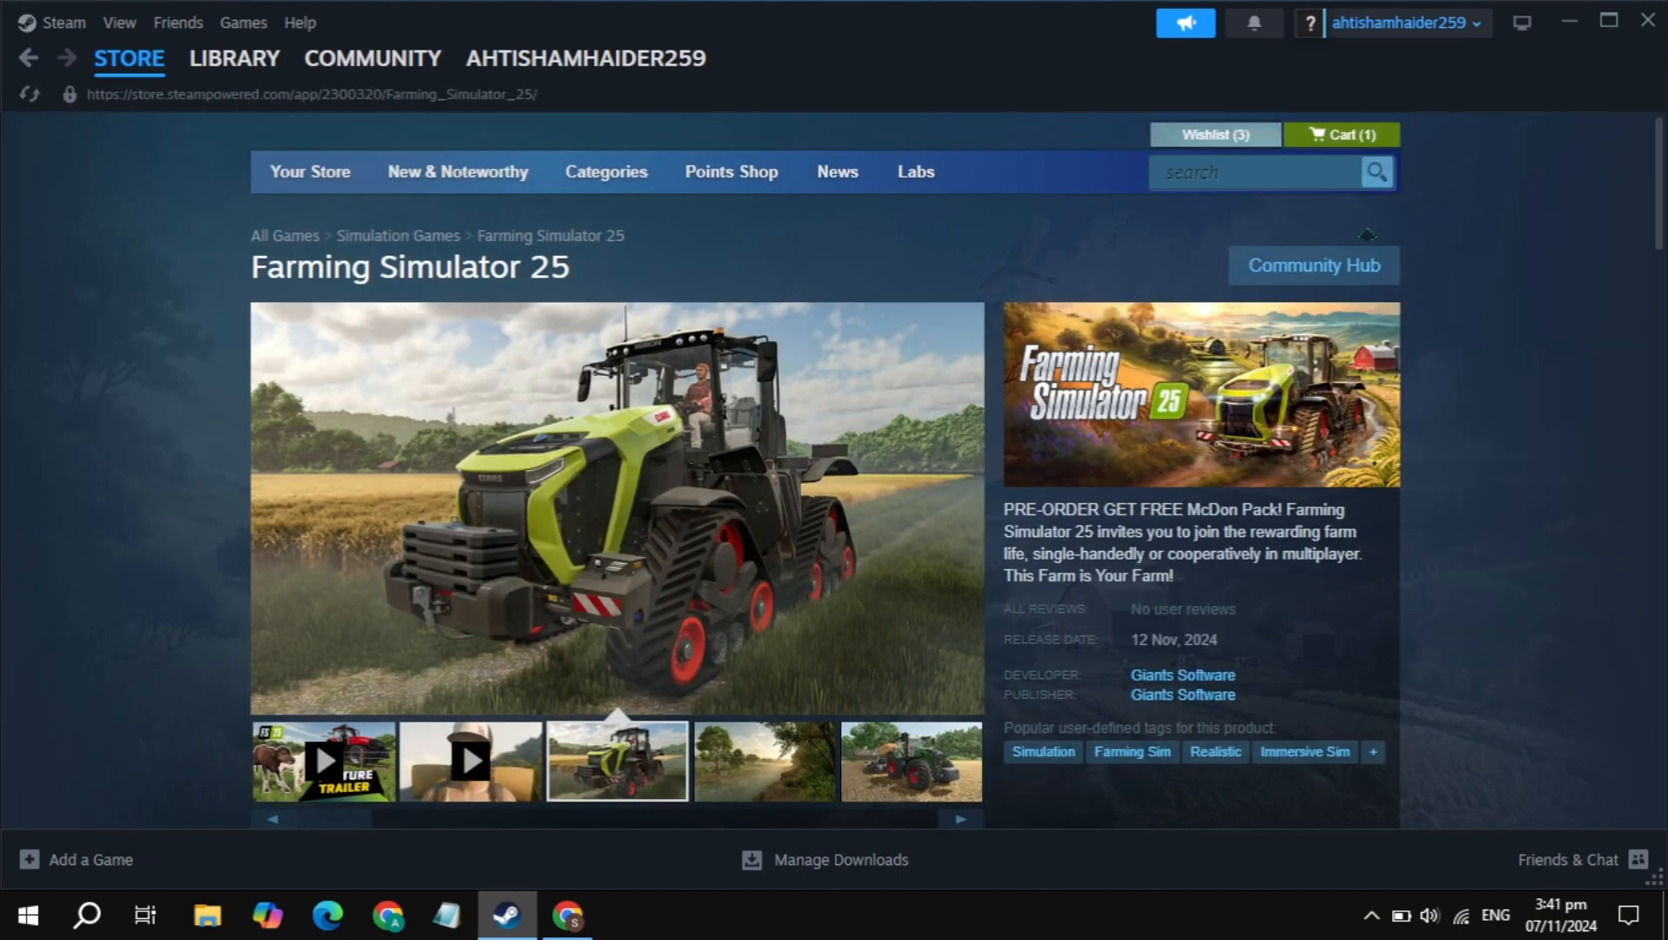
Step: Add the $32.99 Farming Simulator 25 pre-purchase to the cart and continue to payment
{"action": "scroll", "scroll_direction": "down", "scroll_amount": 3}
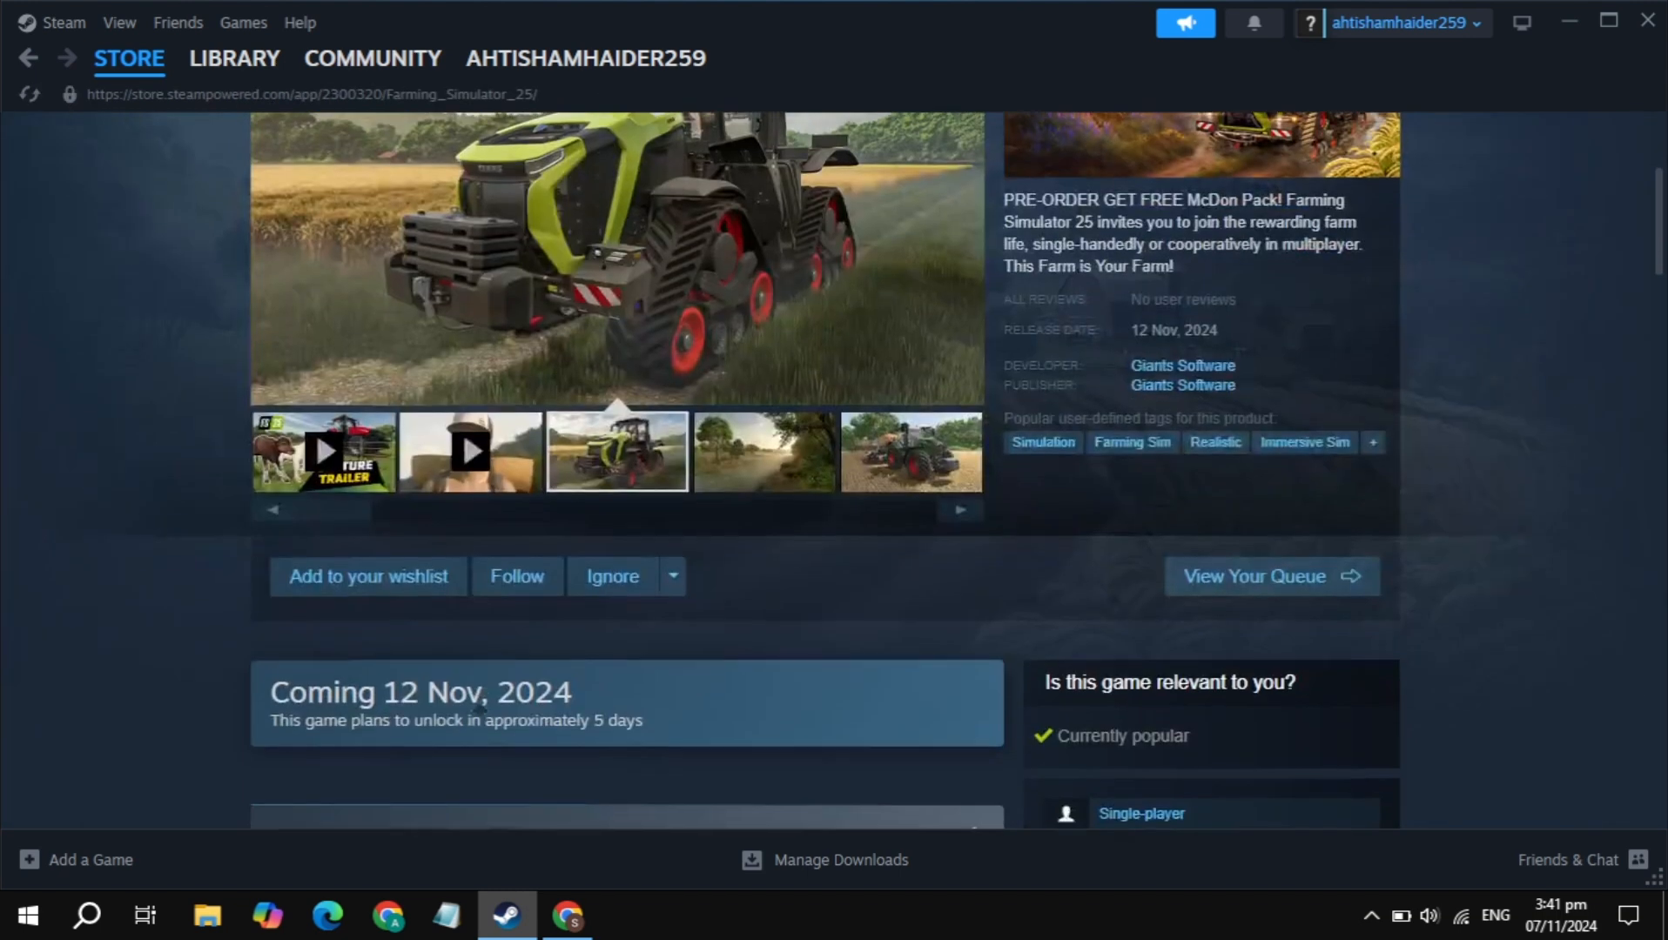
{"action": "scroll", "scroll_direction": "down", "scroll_amount": 3}
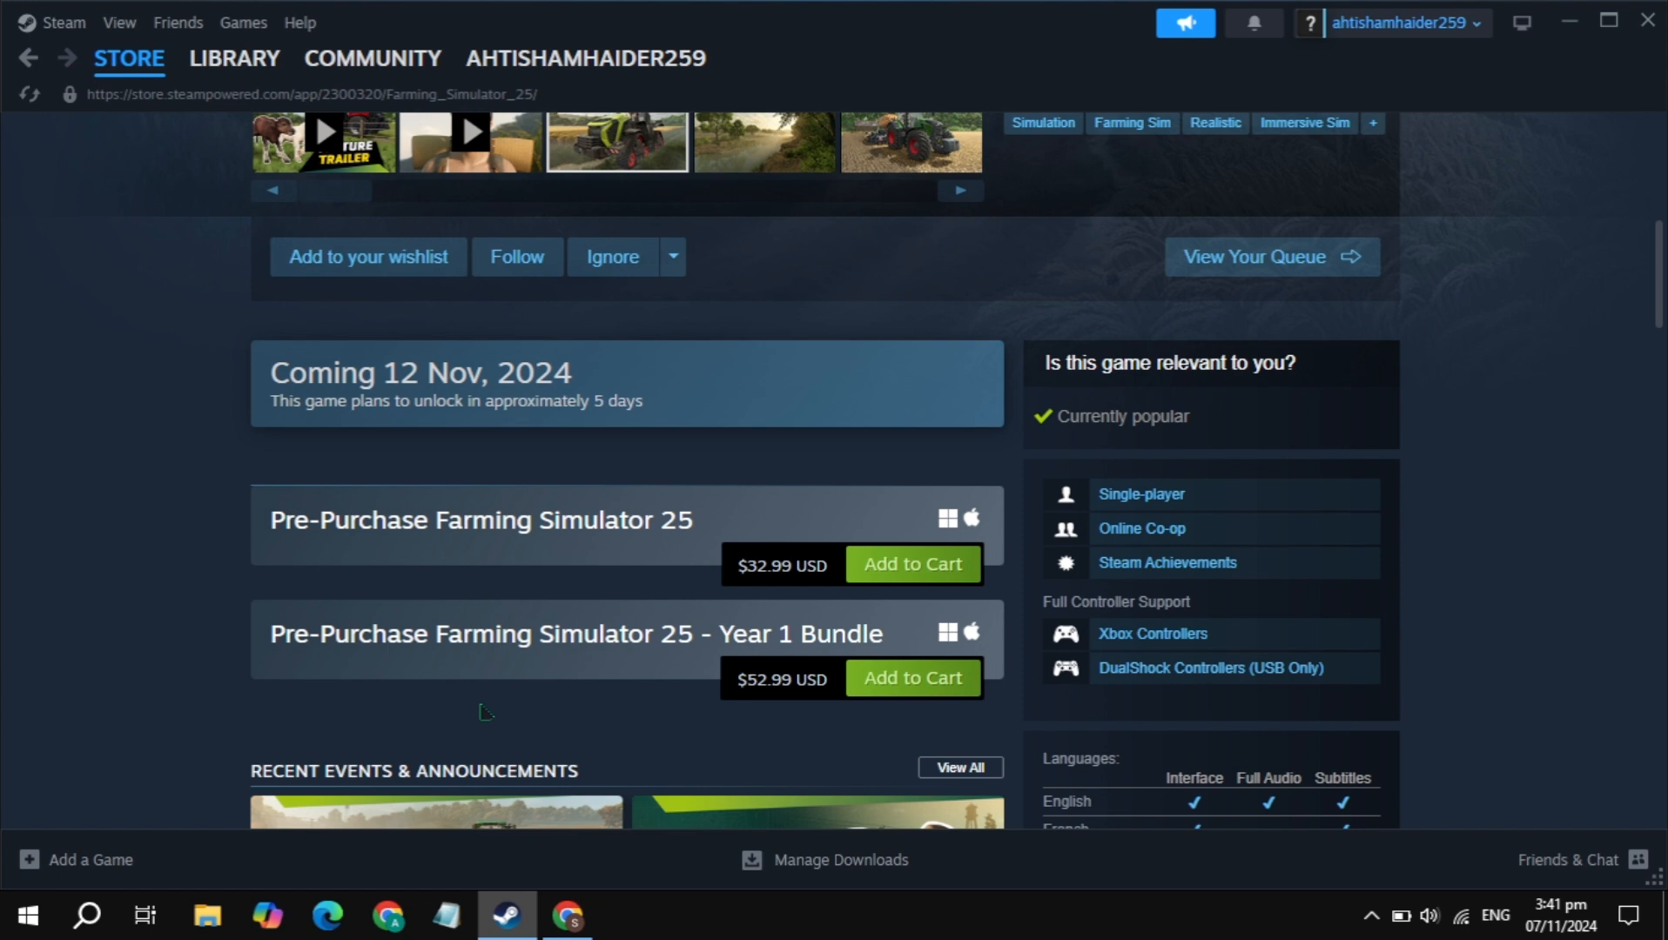
{"action": "mouse_move", "coordinate": [223, 361]}
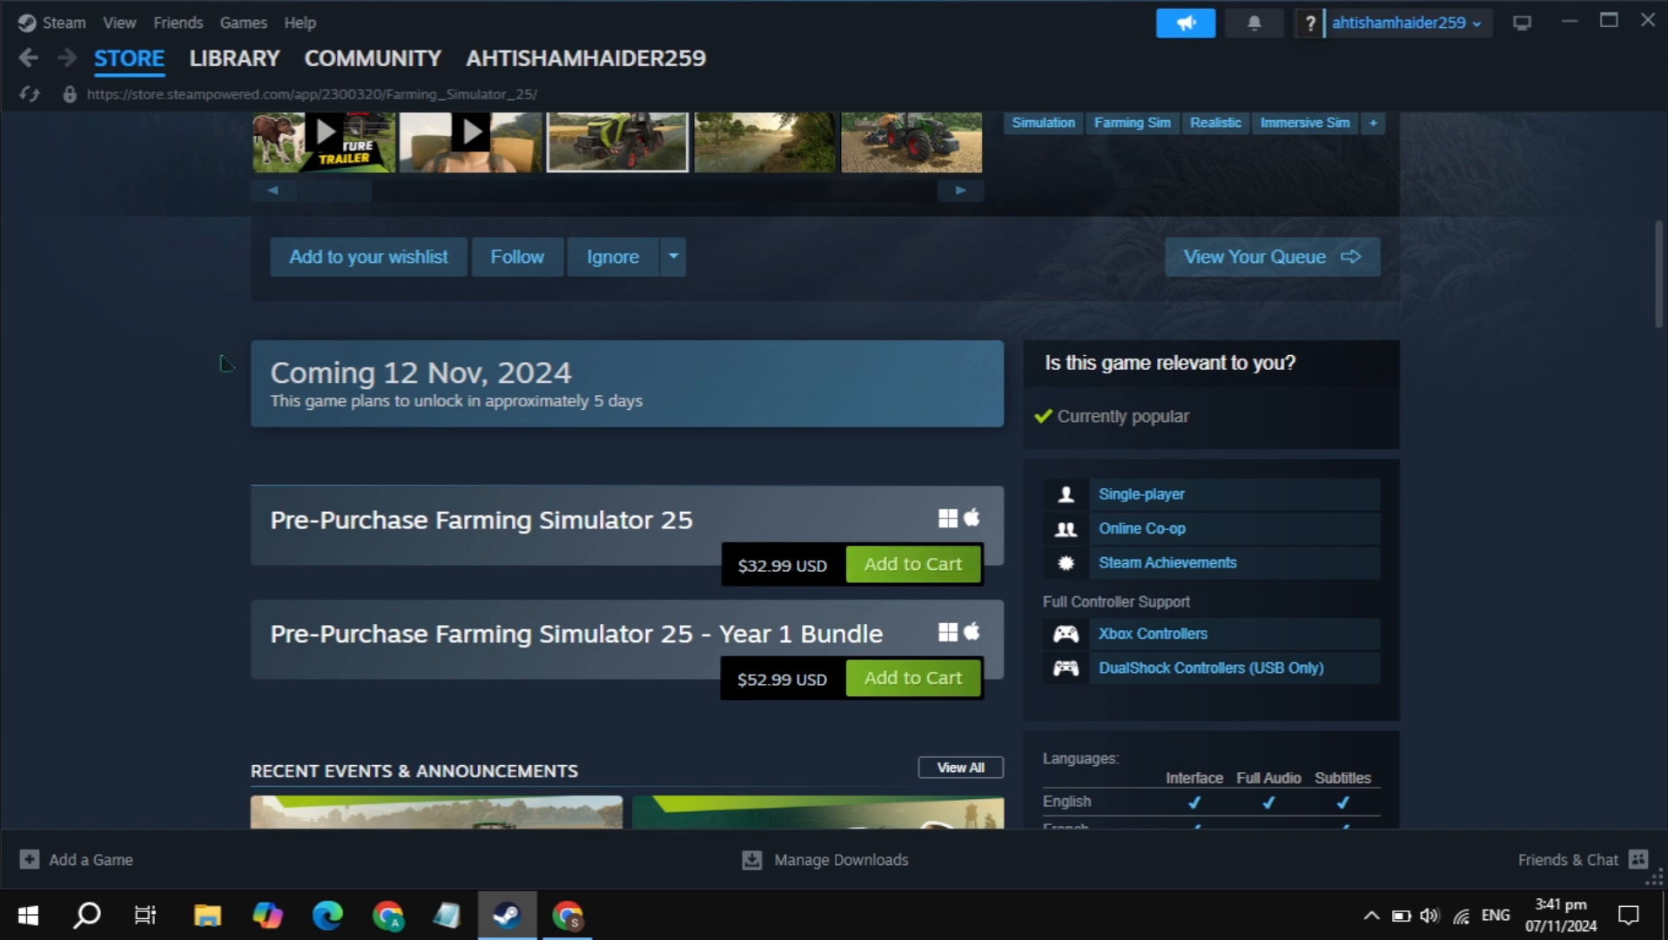
{"action": "mouse_move", "coordinate": [494, 373]}
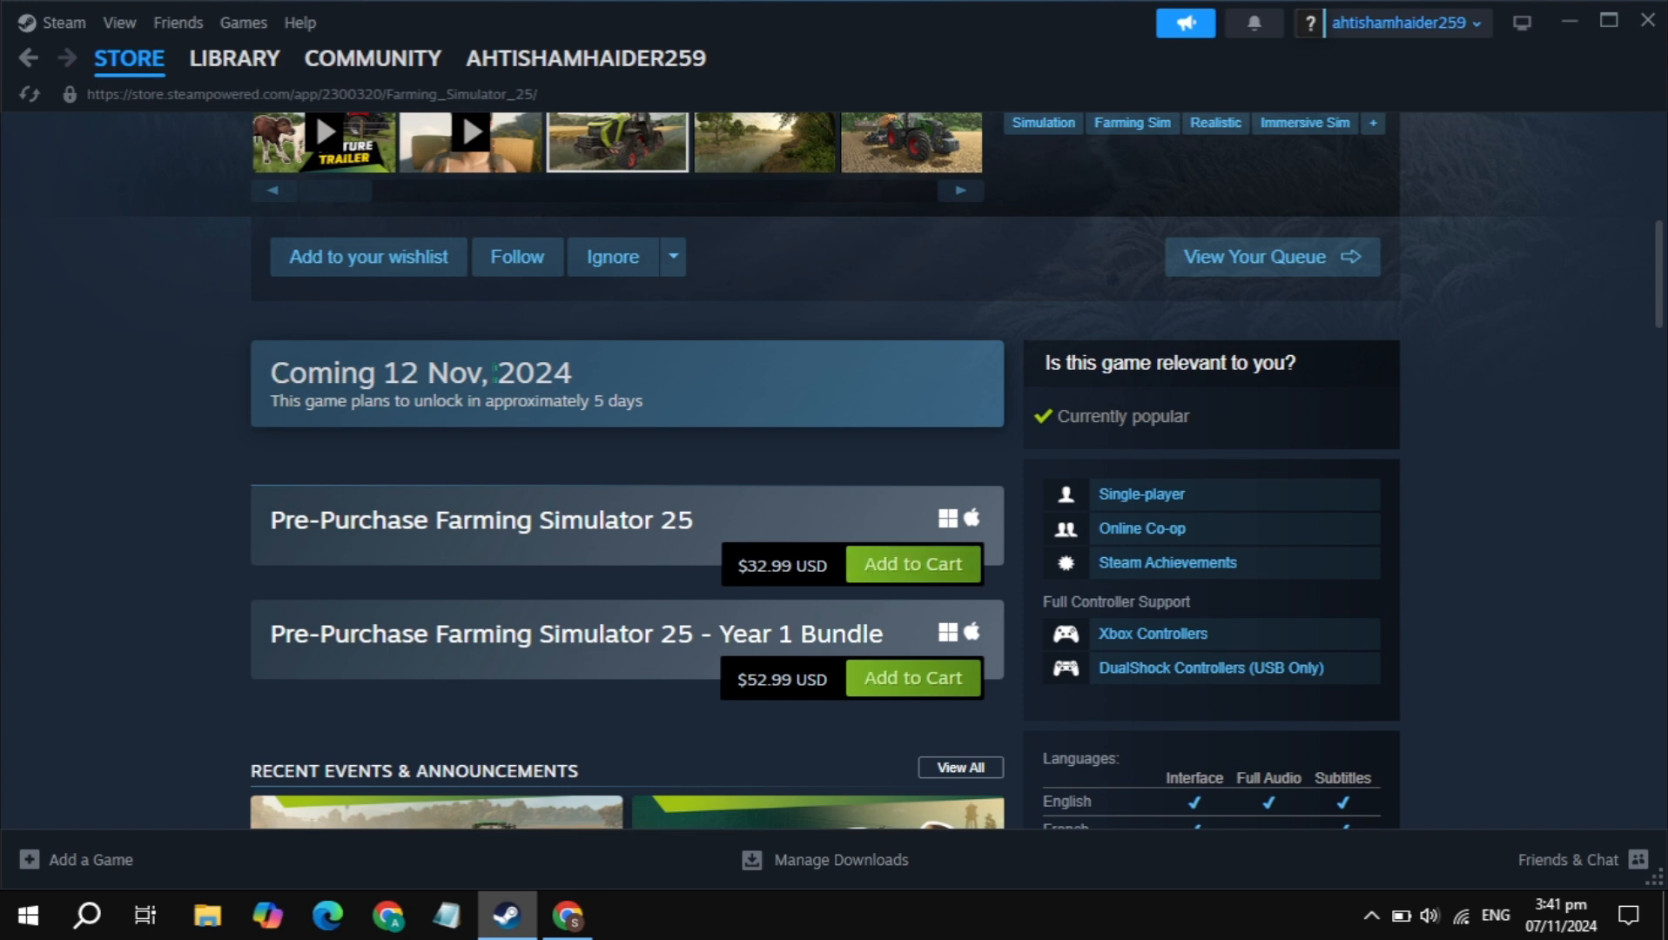
{"action": "left_click", "coordinate": [911, 564]}
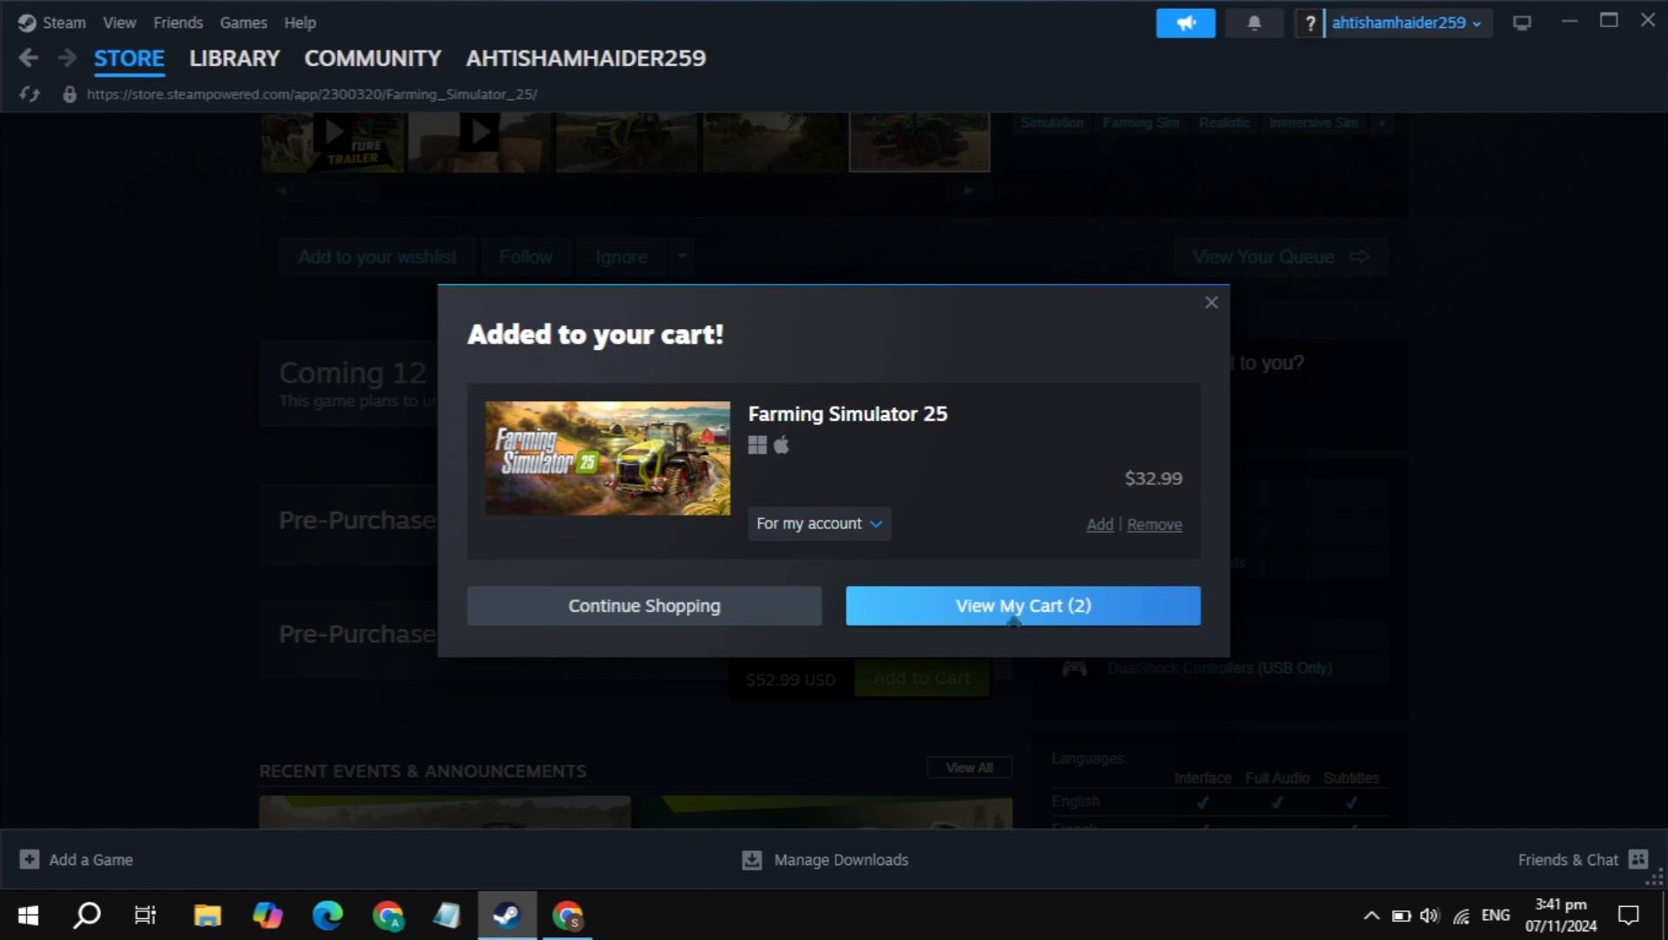
{"action": "left_click", "coordinate": [1020, 605]}
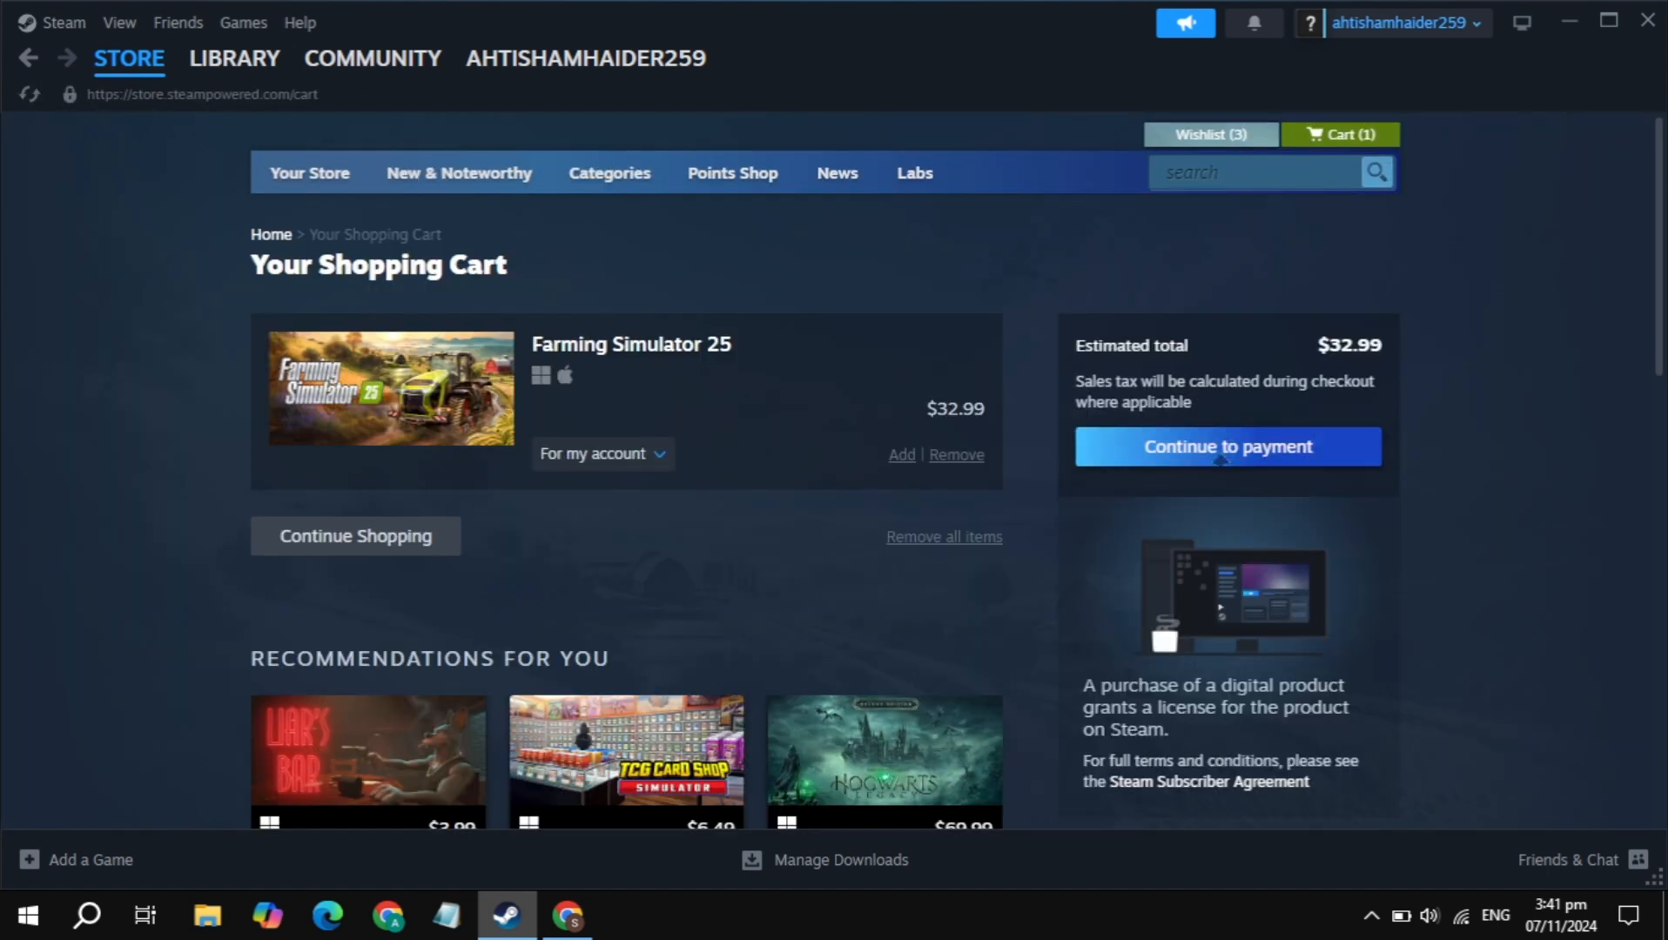
{"action": "left_click", "coordinate": [1225, 445]}
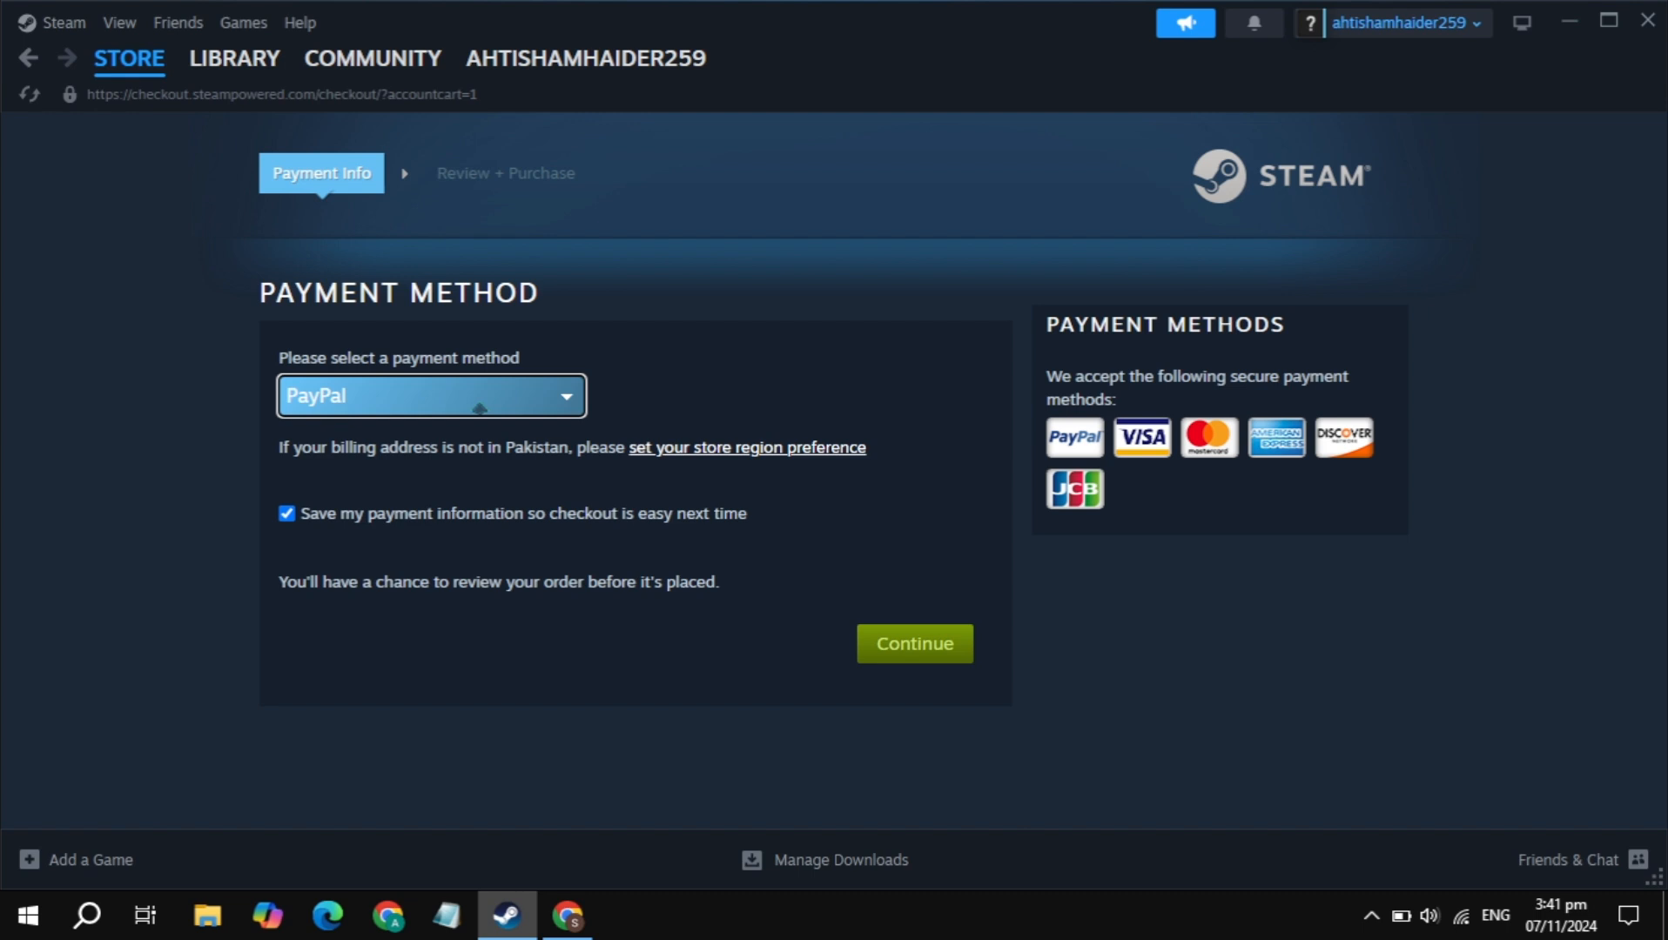
{"action": "left_click", "coordinate": [430, 395]}
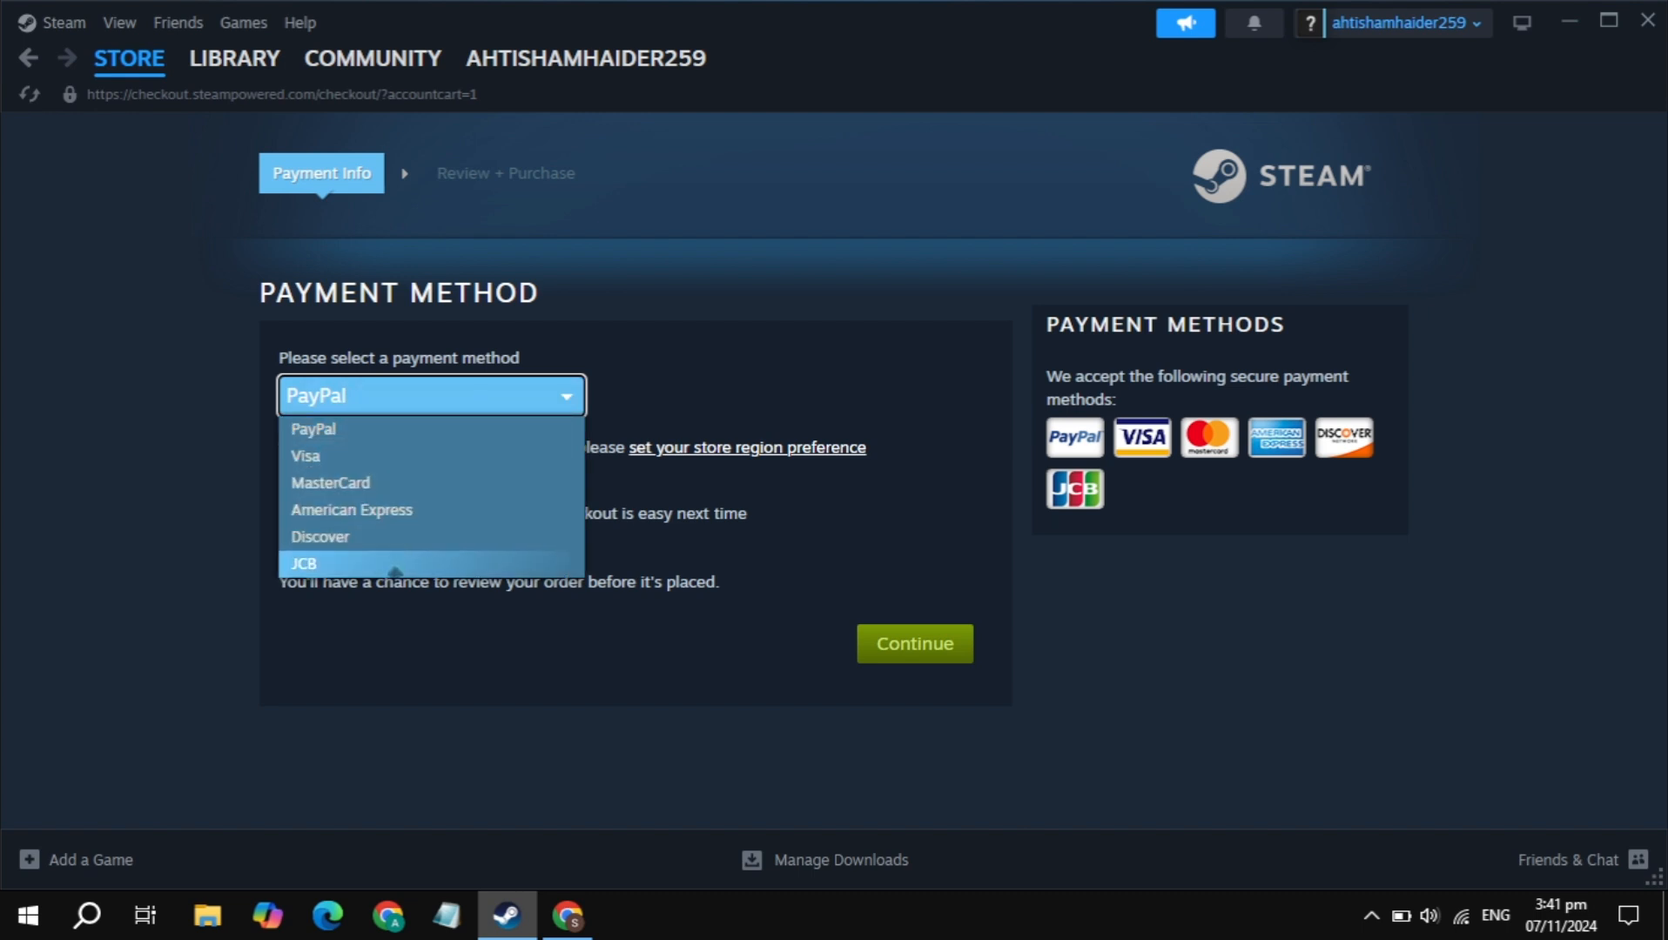
{"action": "mouse_move", "coordinate": [313, 428]}
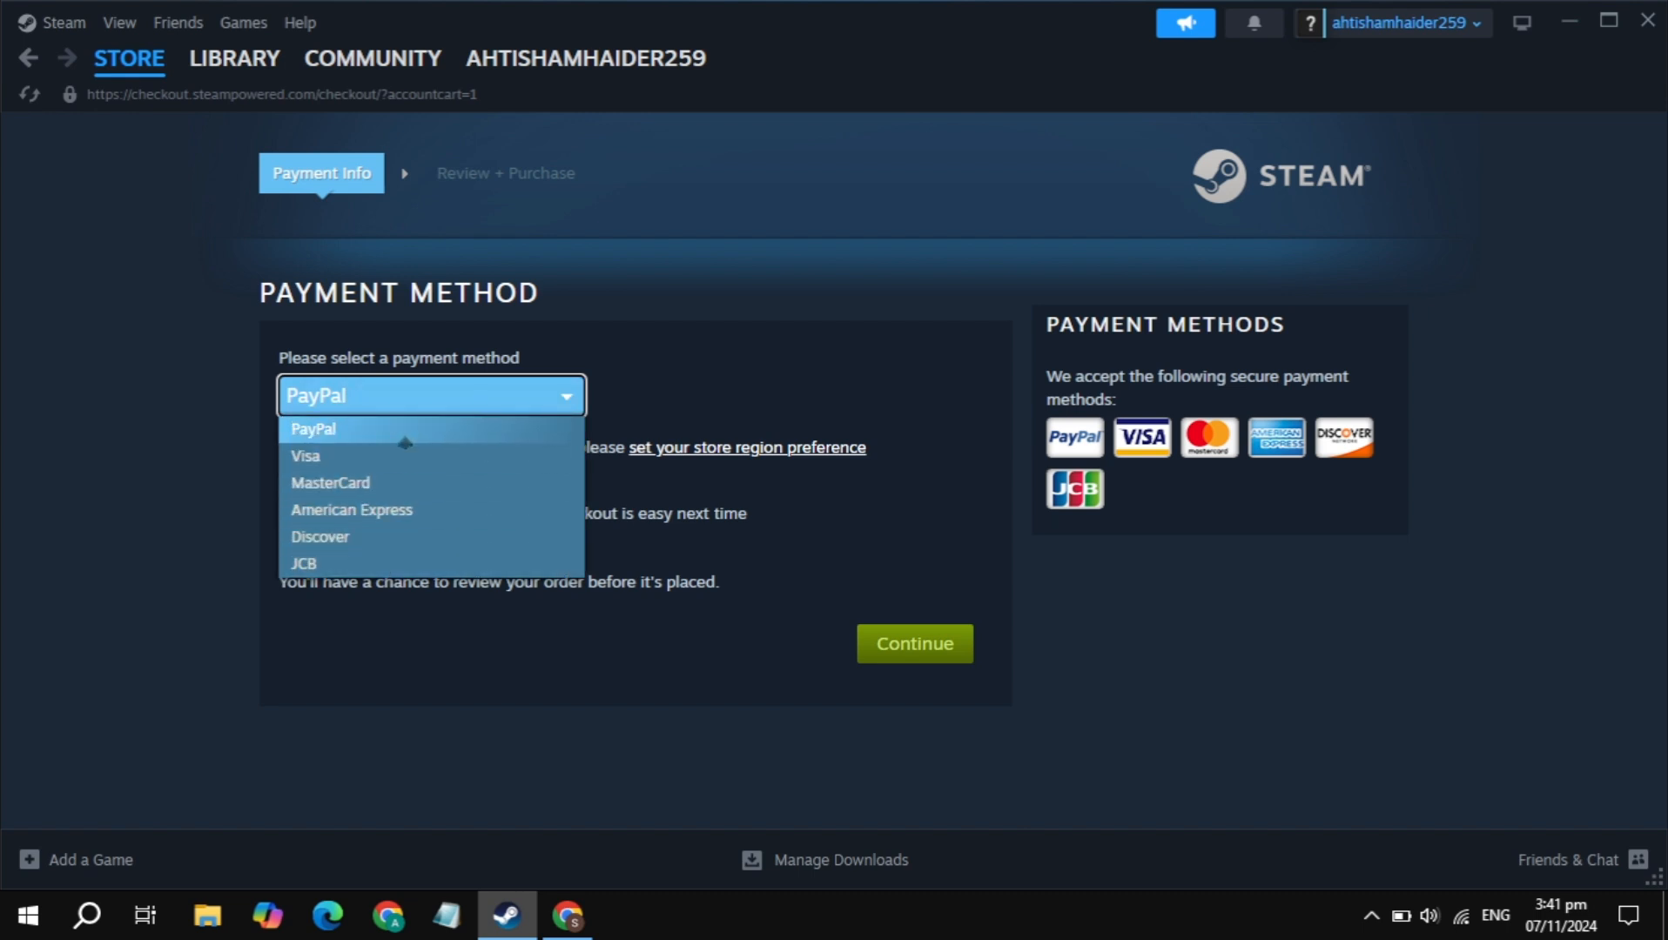
{"action": "left_click", "coordinate": [235, 57]}
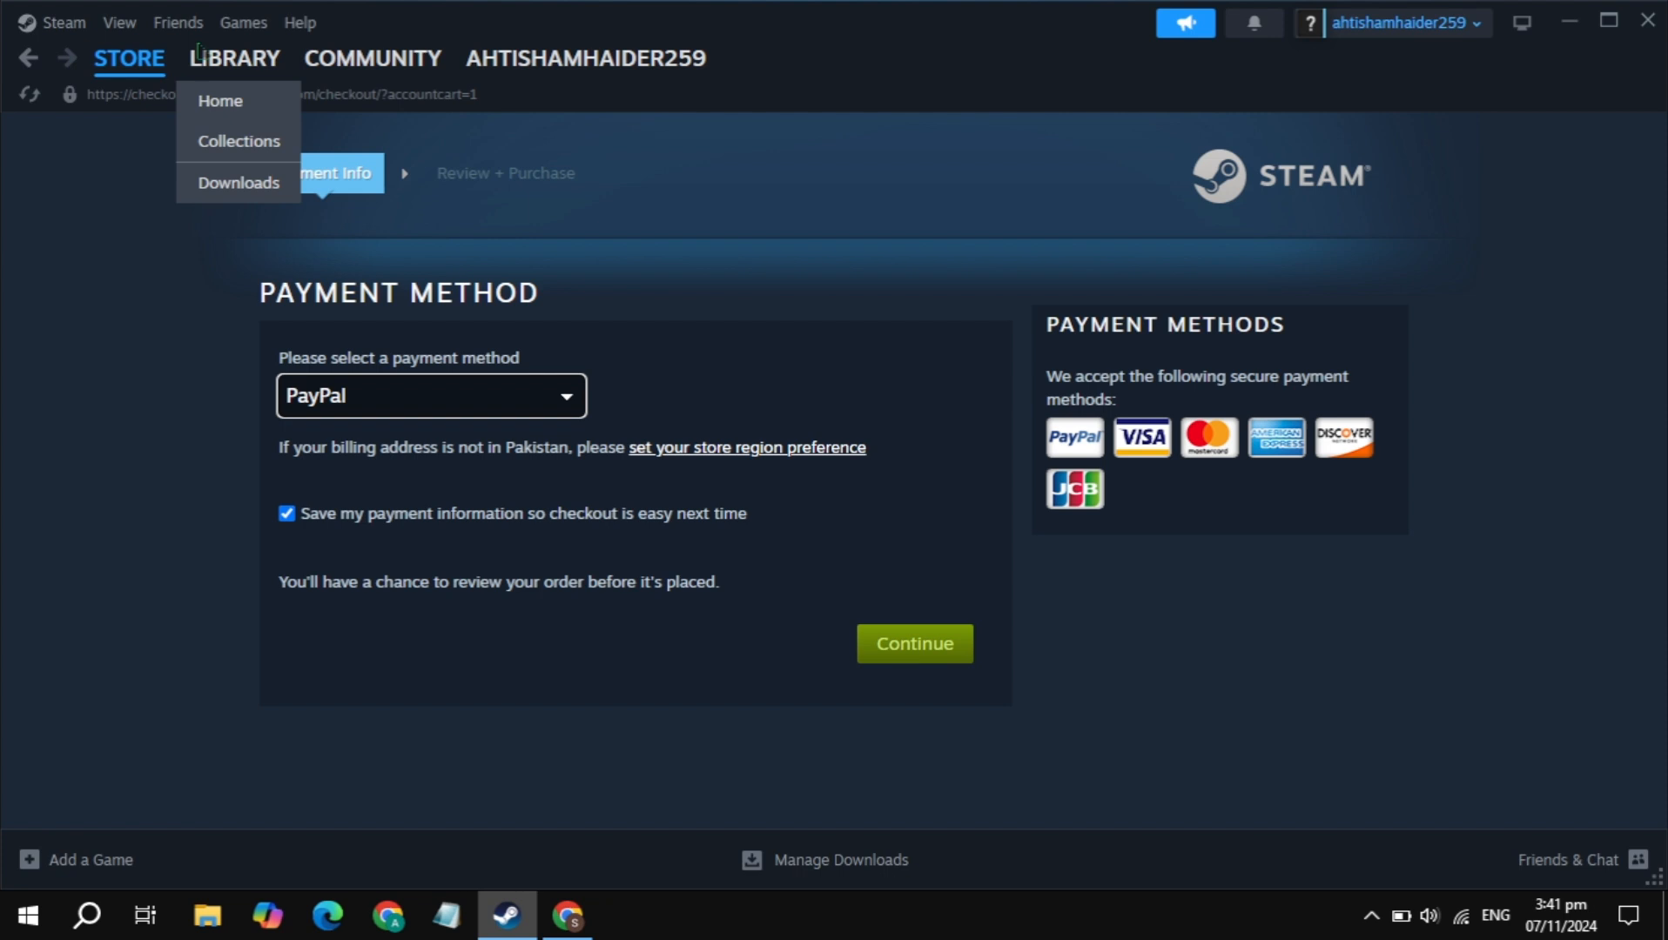